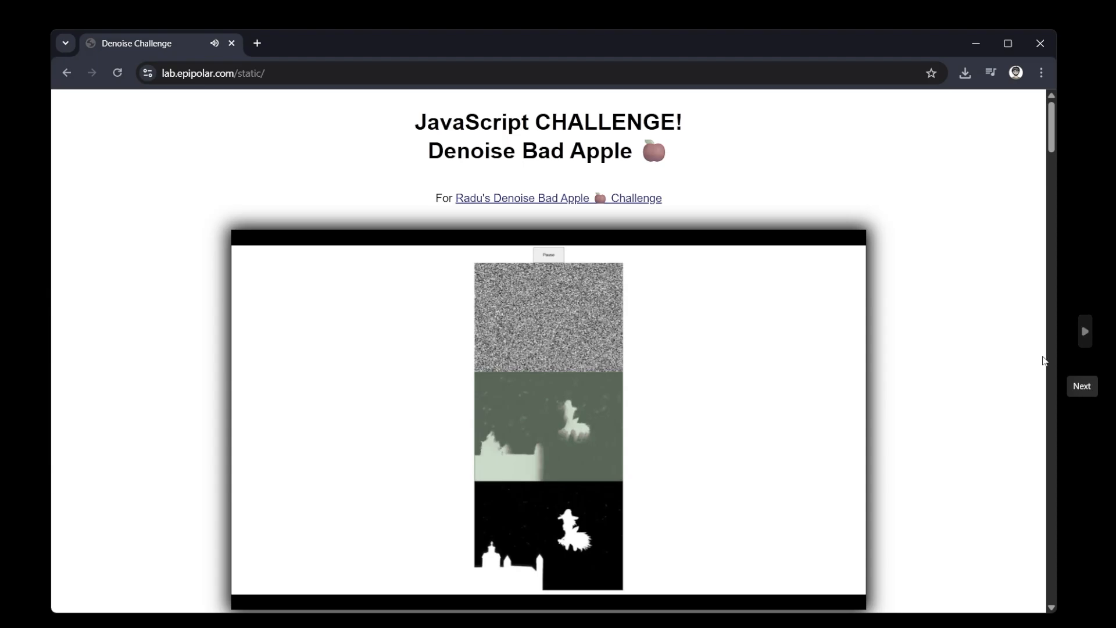
# Scroll past the demo video to read the algorithm description and edit notes
pyautogui.click(1084, 330)
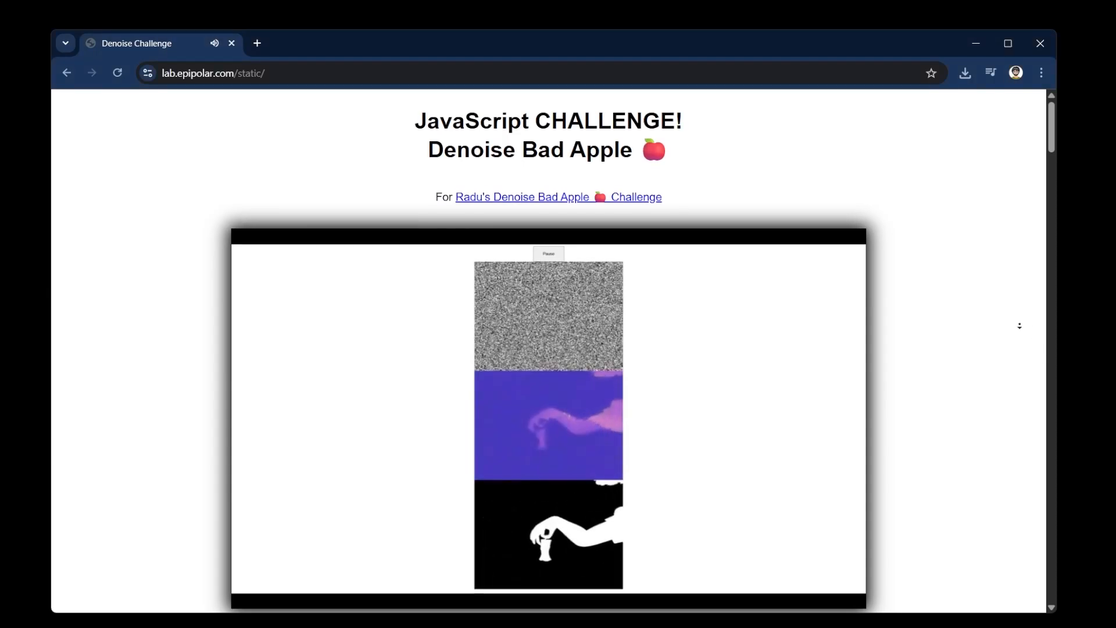
pyautogui.scroll(-3)
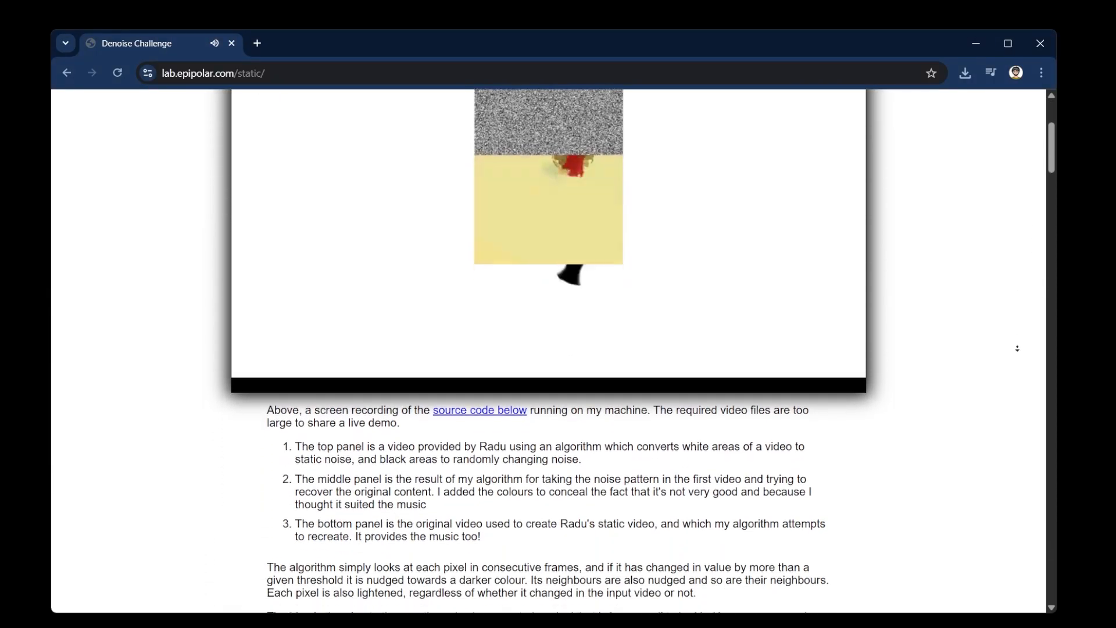
pyautogui.scroll(-3)
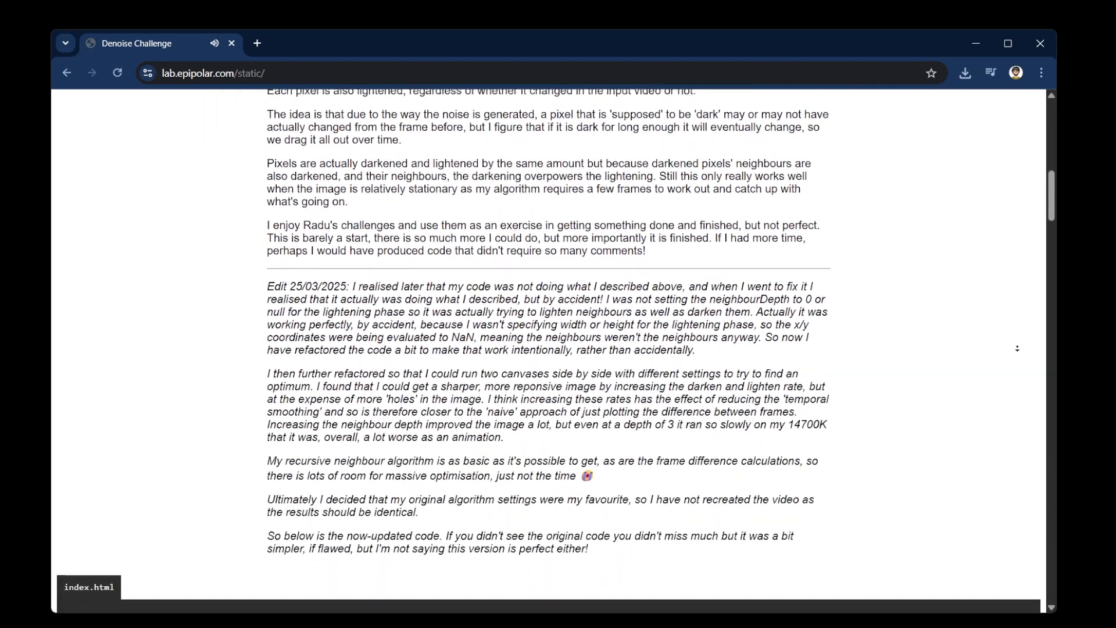
pyautogui.scroll(-3)
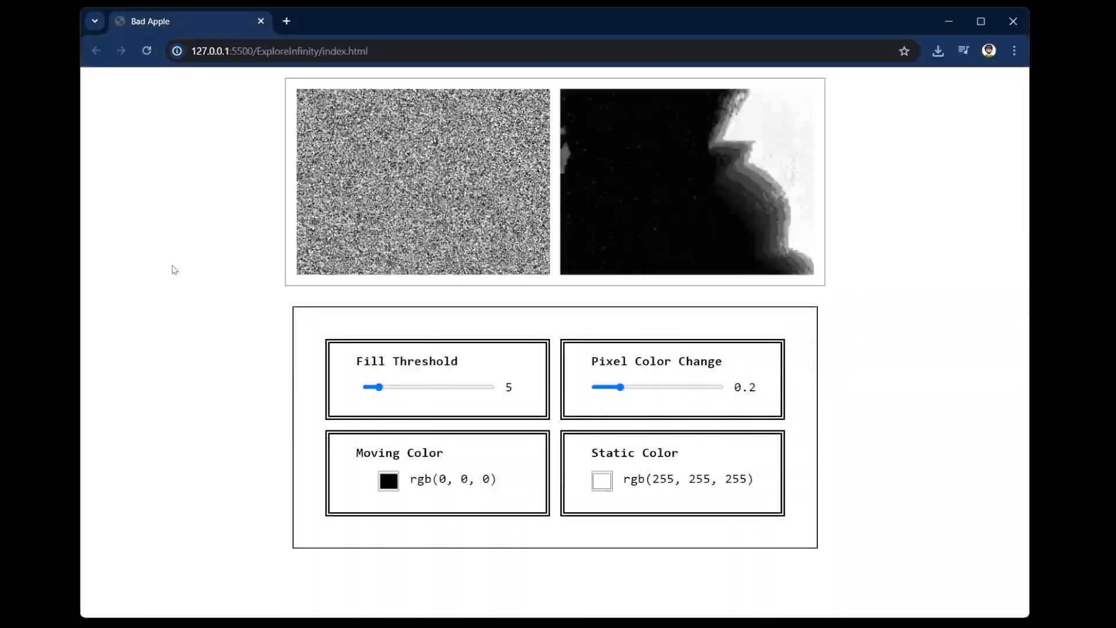
# Set the Moving Color to red and the Static Color to a blue shade
pyautogui.click(388, 479)
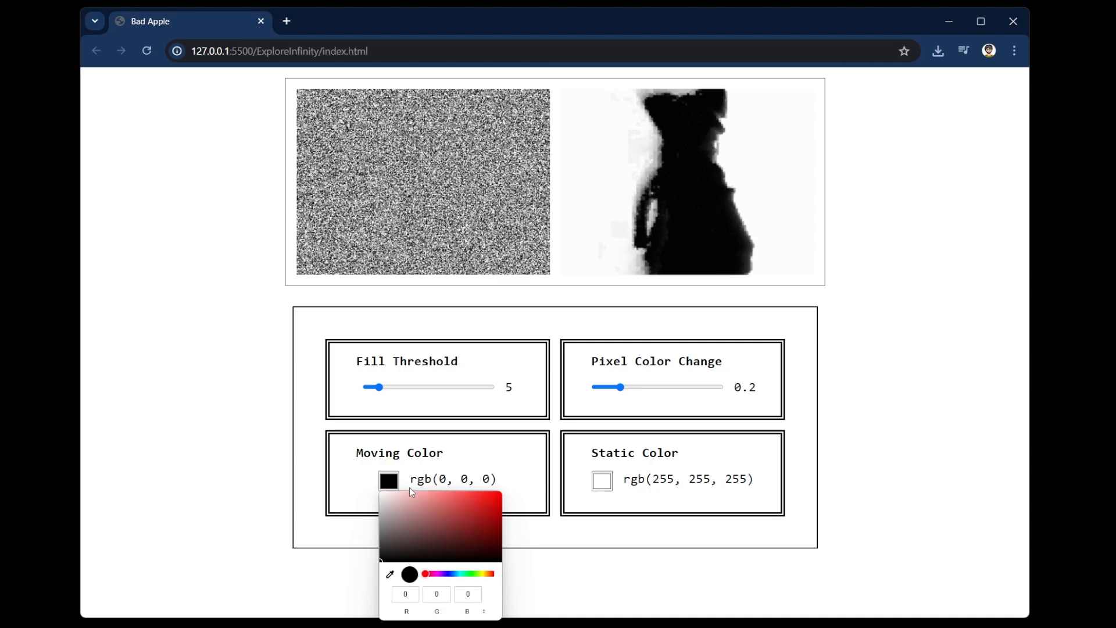
pyautogui.click(483, 499)
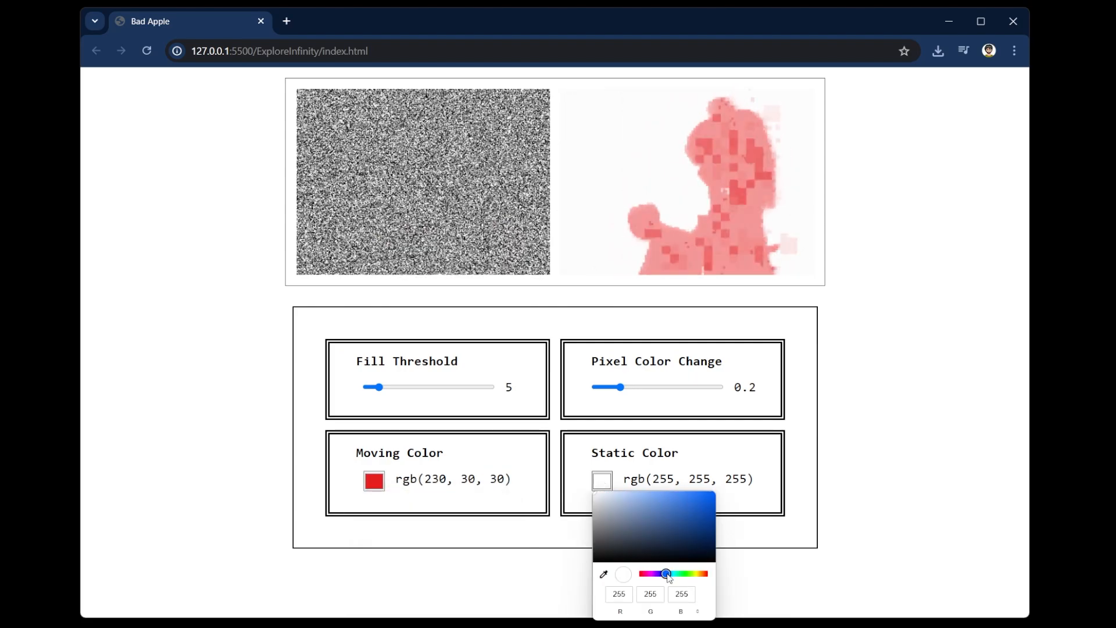
pyautogui.moveTo(665, 574); pyautogui.dragTo(683, 496)
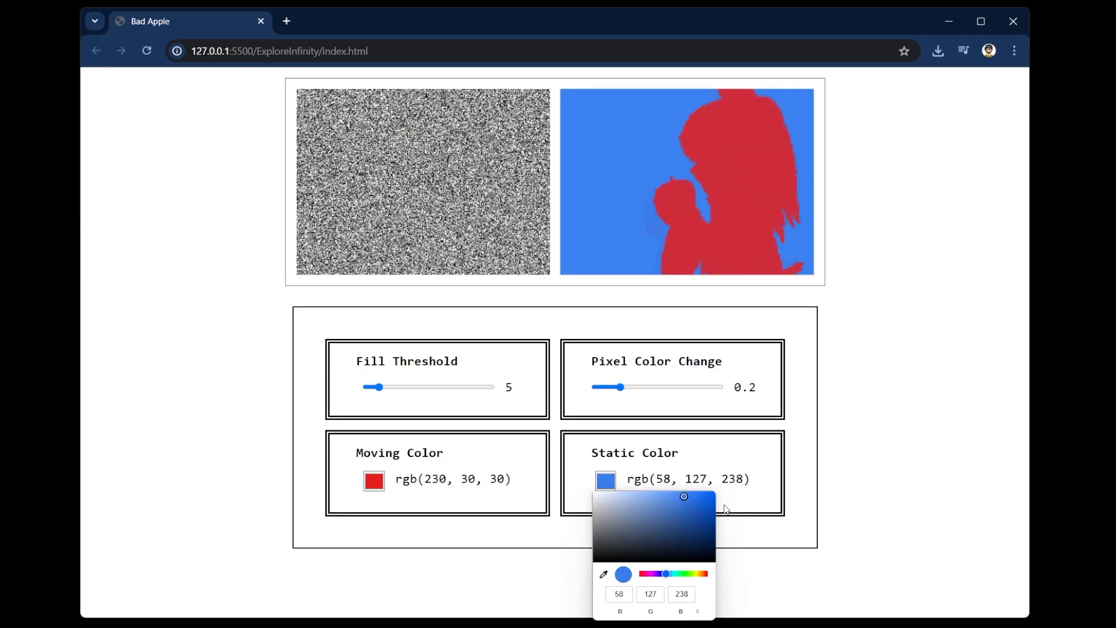
pyautogui.click(715, 348)
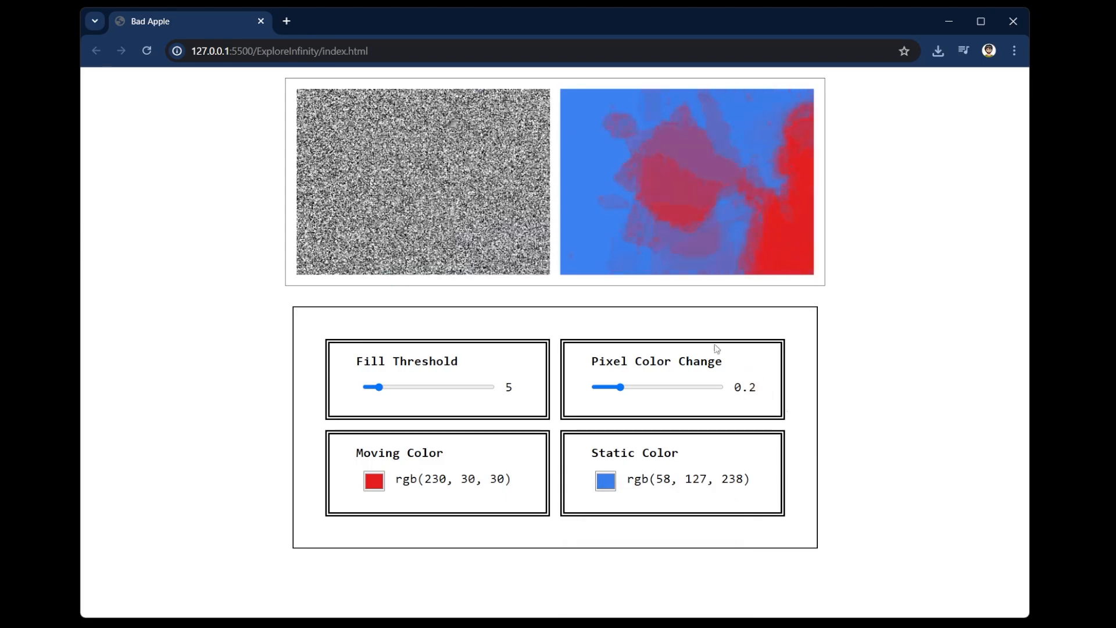
# Sweep the Fill Threshold slider through 31, 9, then 1
pyautogui.moveTo(377, 387); pyautogui.dragTo(439, 387)
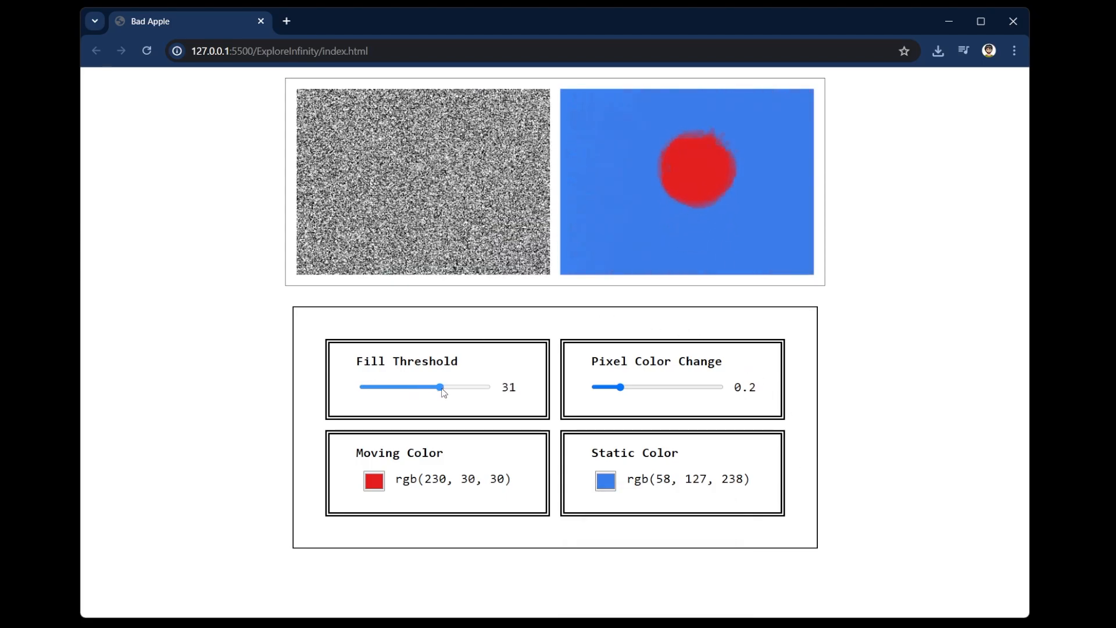
pyautogui.moveTo(439, 386); pyautogui.dragTo(388, 386)
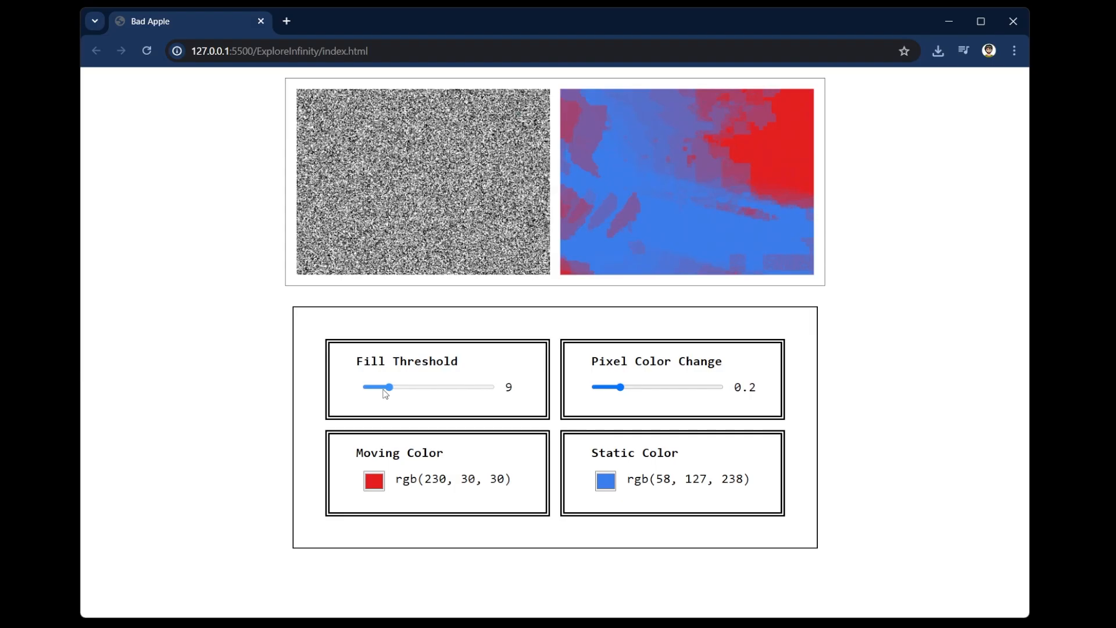
pyautogui.moveTo(388, 386); pyautogui.dragTo(367, 387)
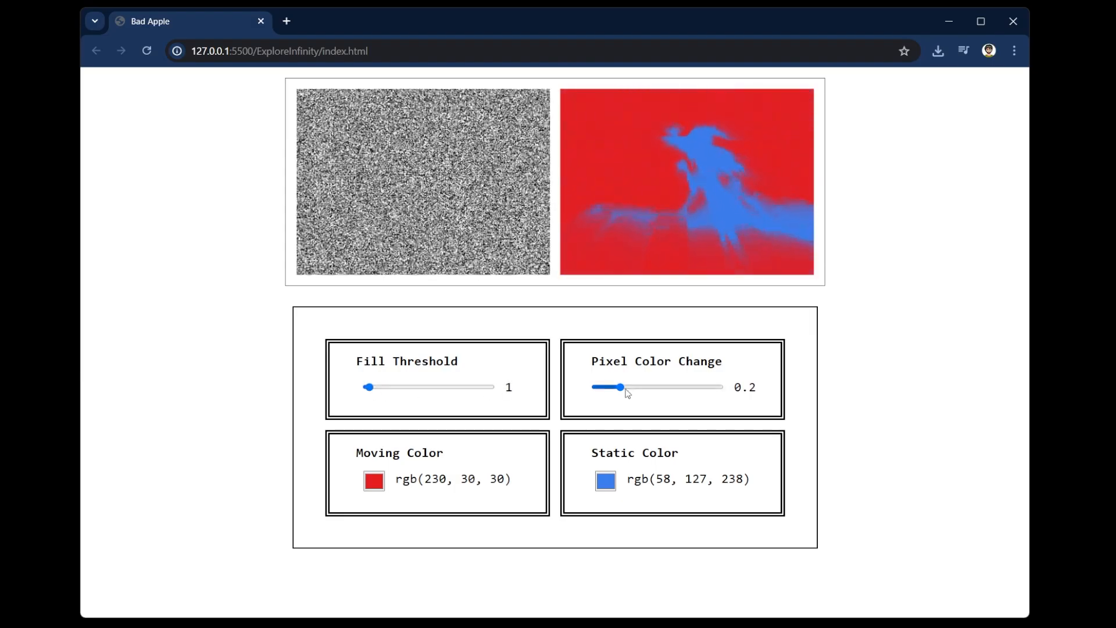
# Sweep the Pixel Color Change slider through 0.5, 1, then down to 0.1
pyautogui.moveTo(621, 386); pyautogui.dragTo(656, 387)
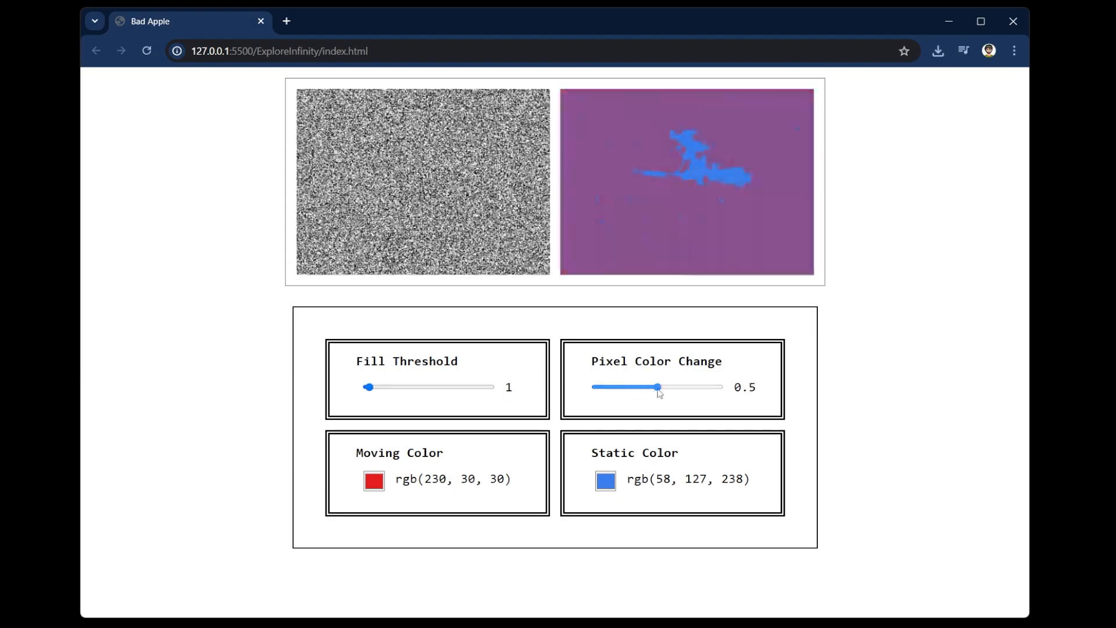
pyautogui.moveTo(656, 387); pyautogui.dragTo(723, 386)
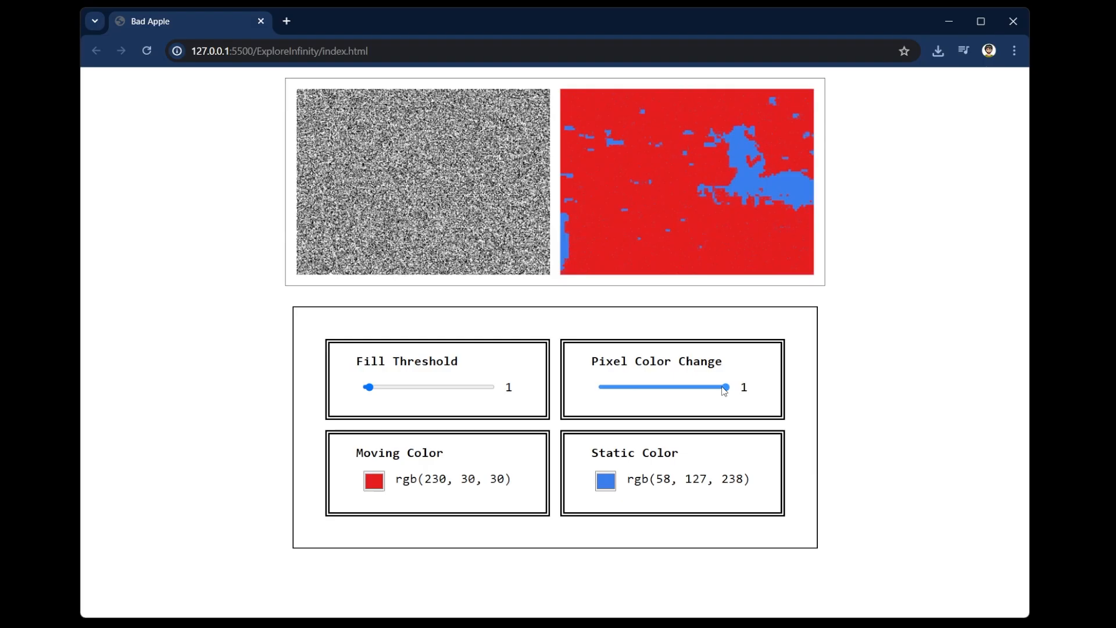
pyautogui.moveTo(725, 386); pyautogui.dragTo(605, 387)
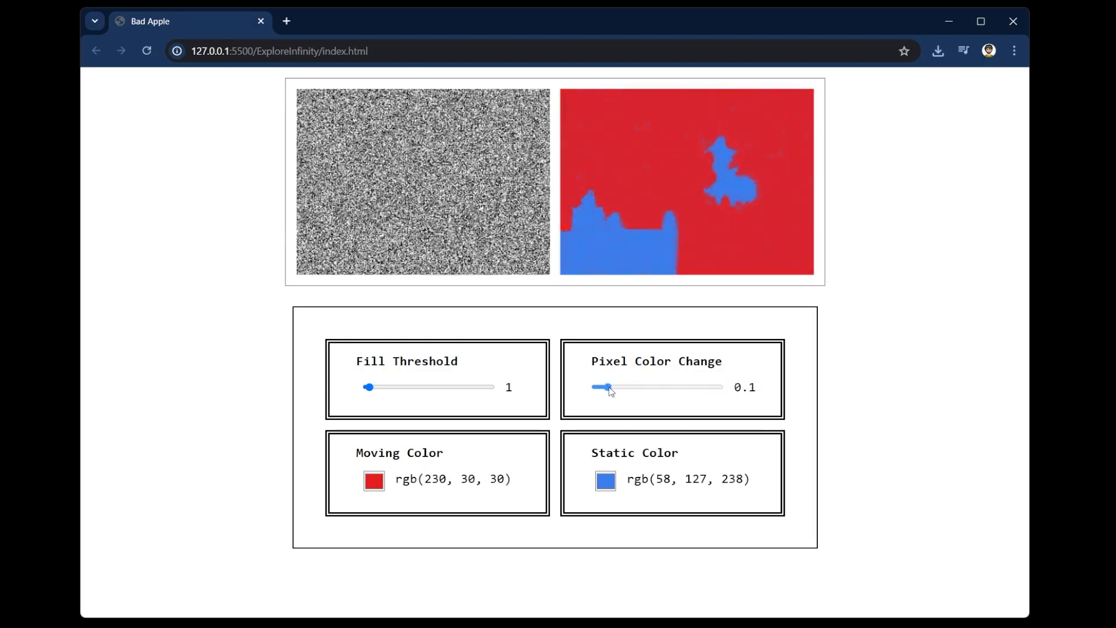
pyautogui.moveTo(609, 387); pyautogui.dragTo(598, 387)
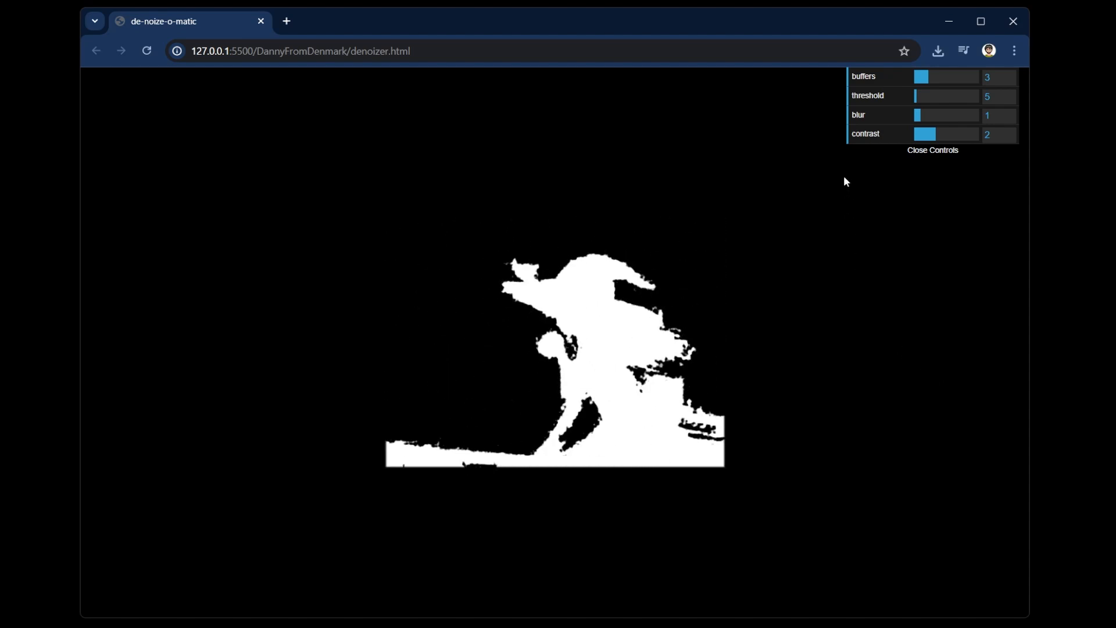
# Drag the blur slider in the Controls panel up to about 1.8
pyautogui.moveTo(919, 115); pyautogui.dragTo(930, 115)
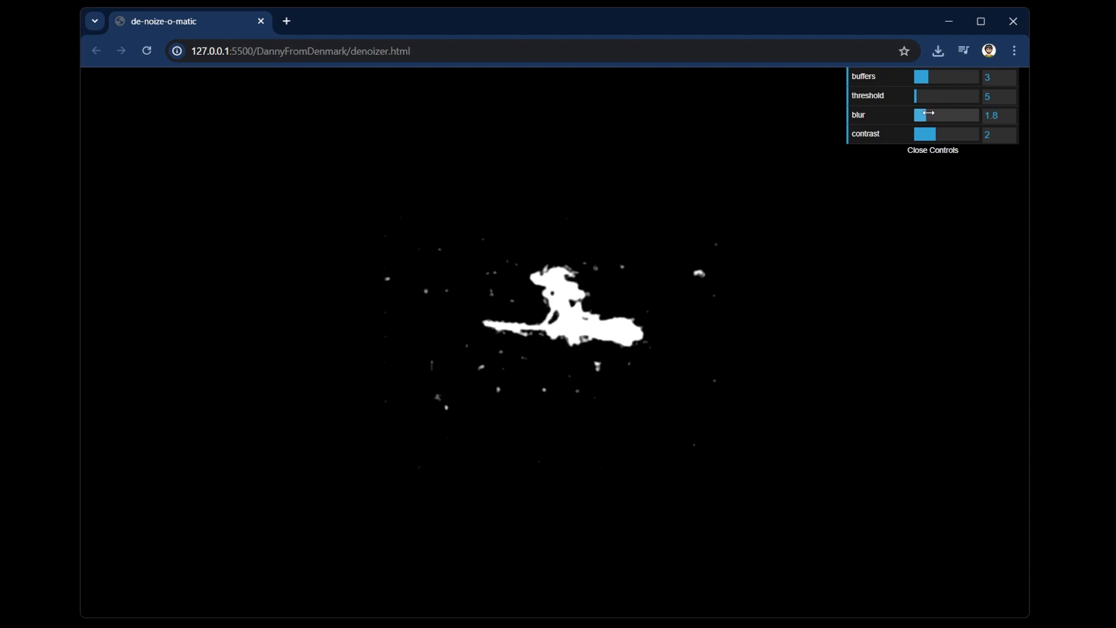
pyautogui.moveTo(928, 114); pyautogui.dragTo(979, 114)
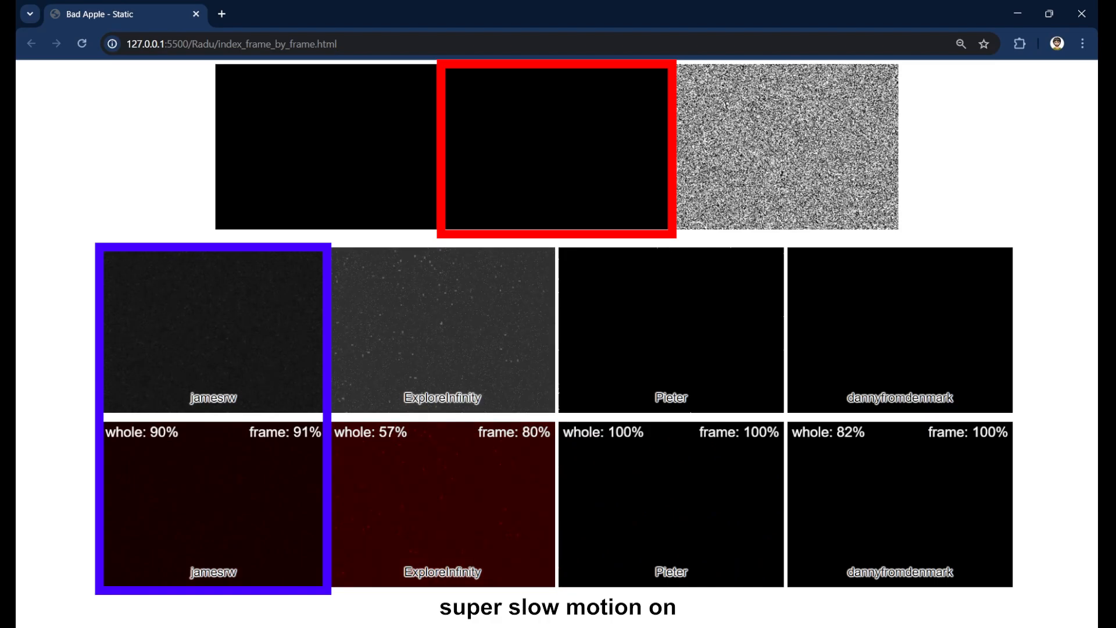
# Highlight the ExploreInfinity column, scoring 57% whole and 80% this frame
pyautogui.click(441, 331)
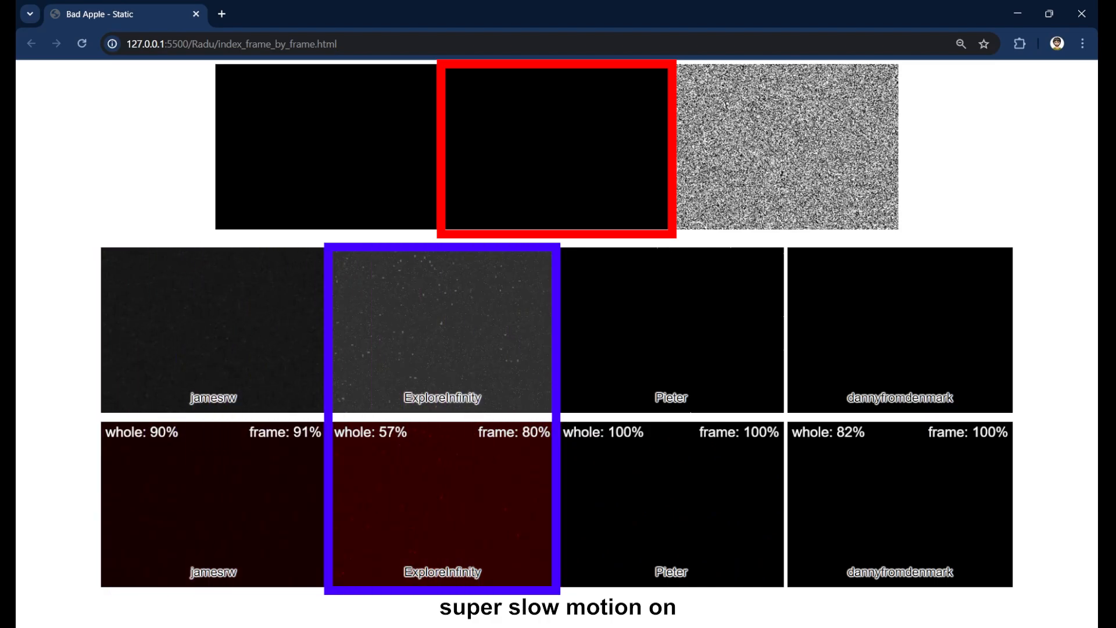